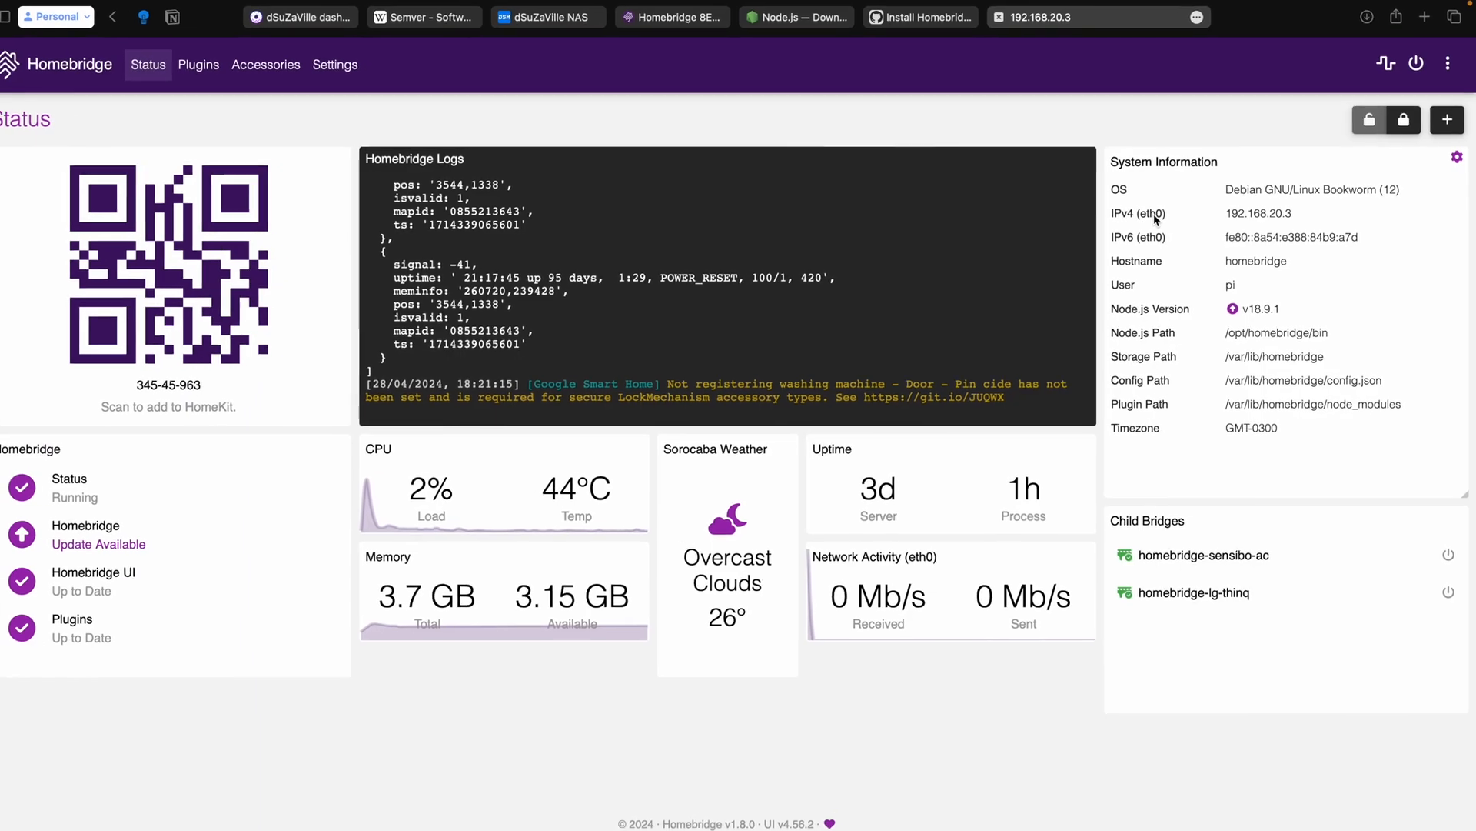
pyautogui.scroll(-3)
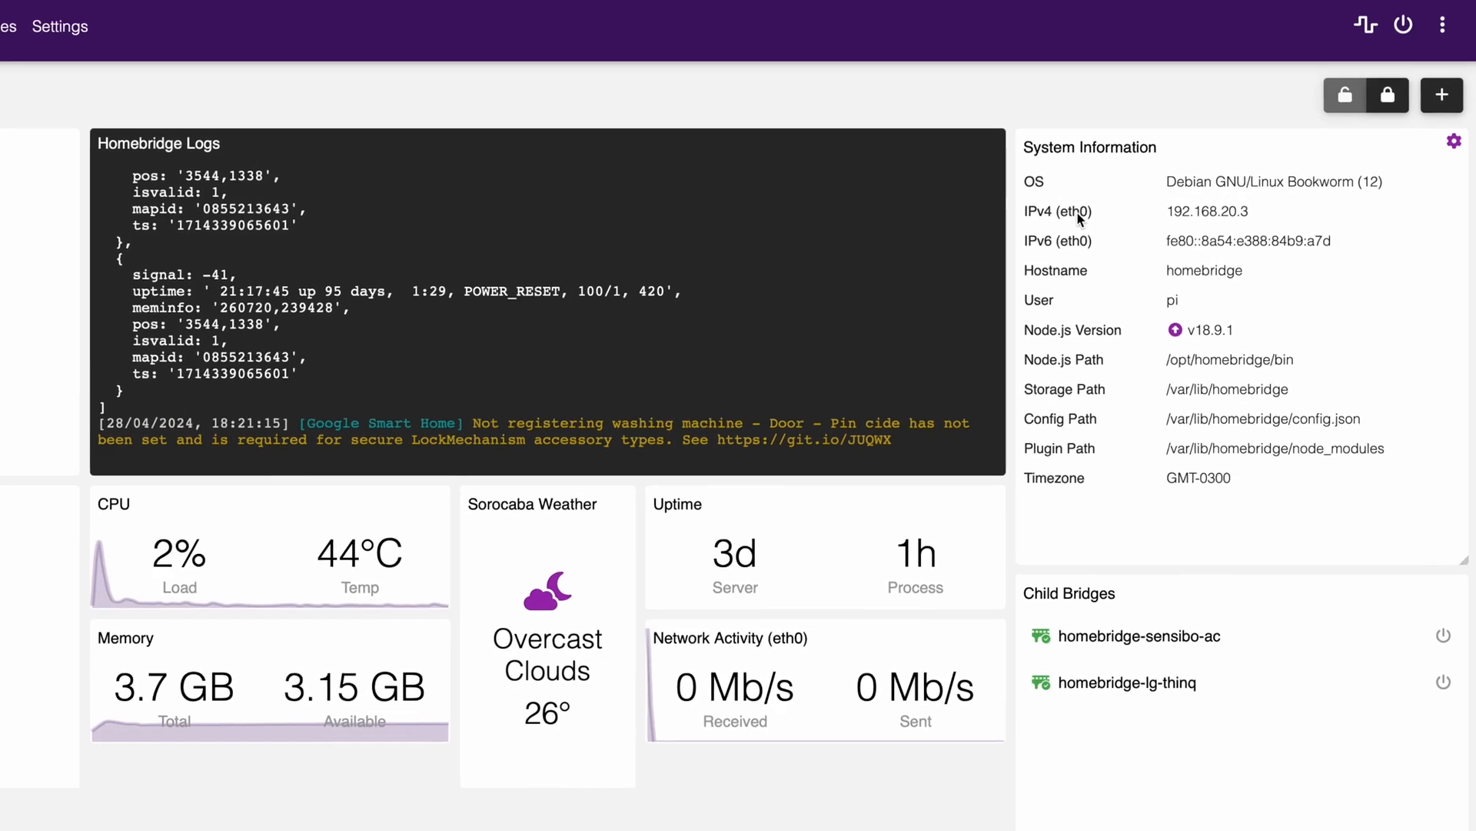